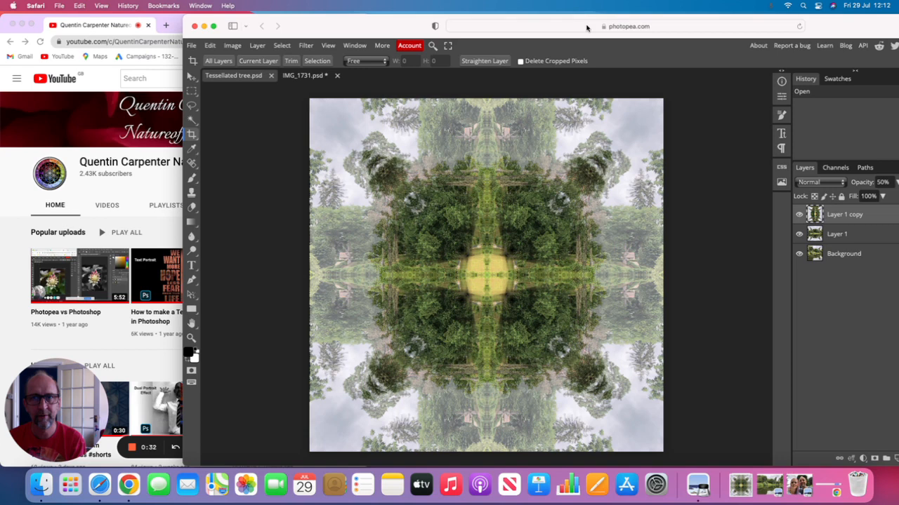
pyautogui.moveTo(671, 32)
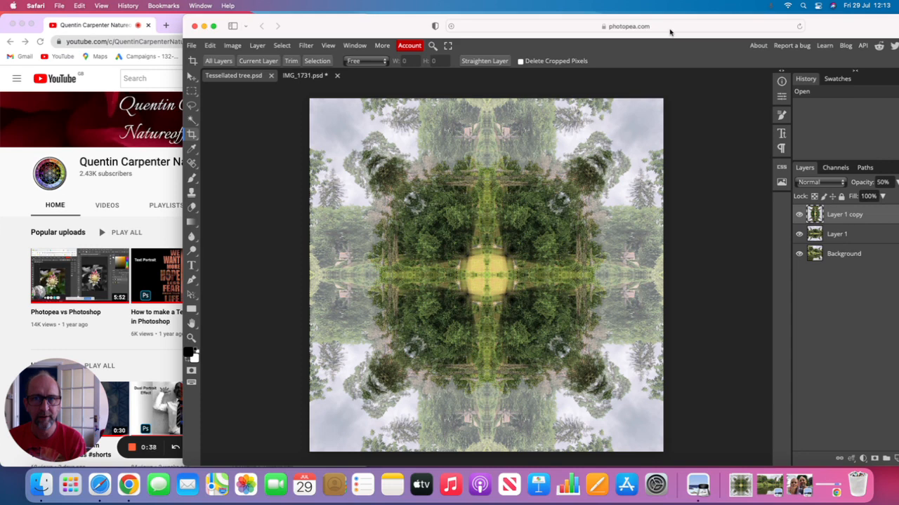
pyautogui.moveTo(449, 110)
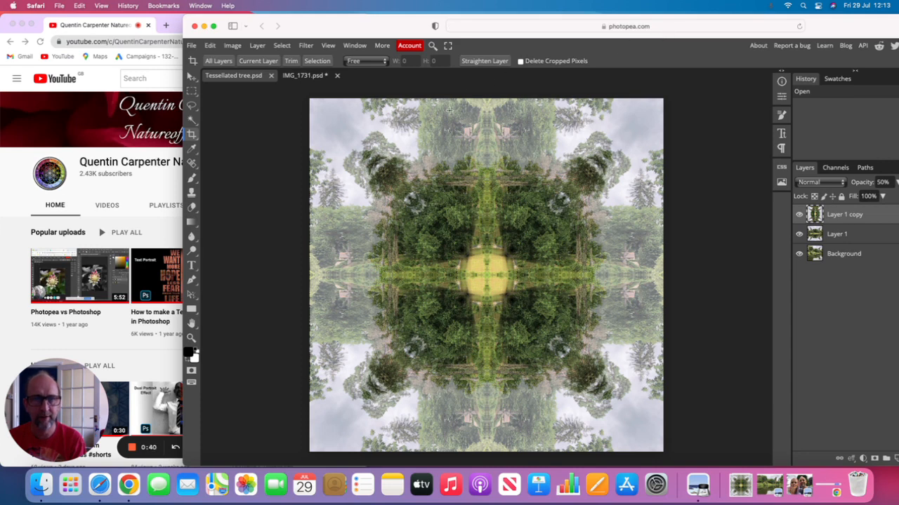
pyautogui.moveTo(652, 298)
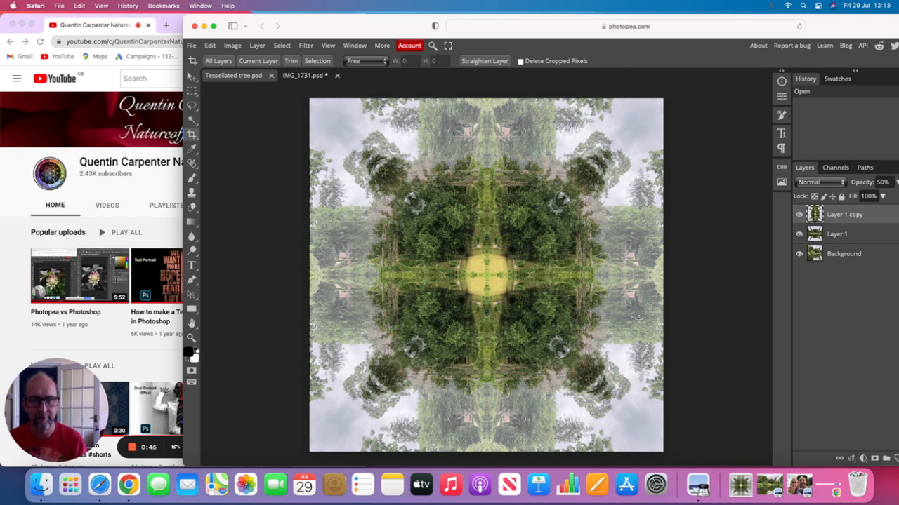
pyautogui.moveTo(343, 104)
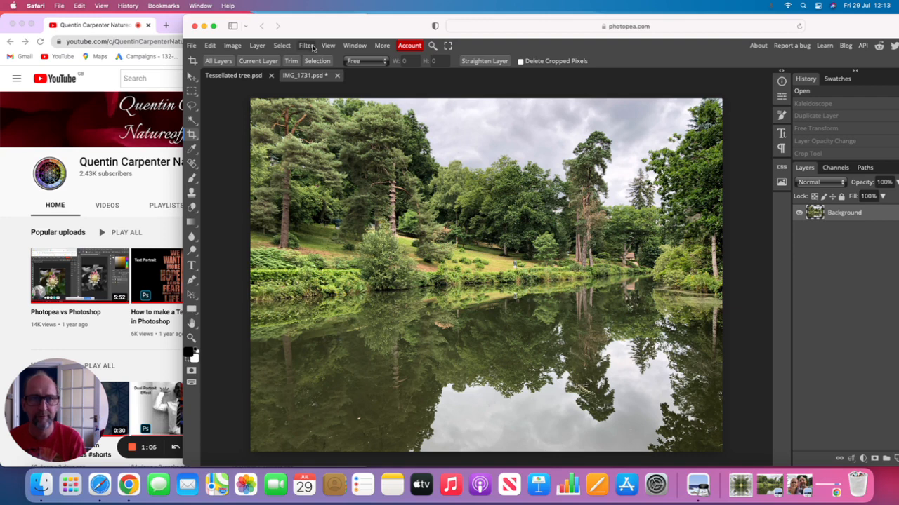
# Step: Apply Filter > Distort > Kaleidoscope with the Mirrors slider set low for a four-way reflection
pyautogui.click(306, 45)
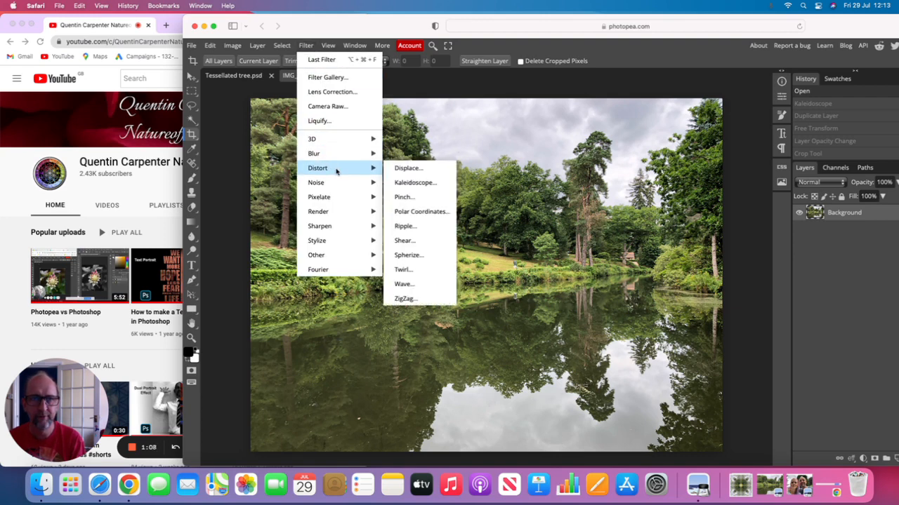
pyautogui.moveTo(415, 183)
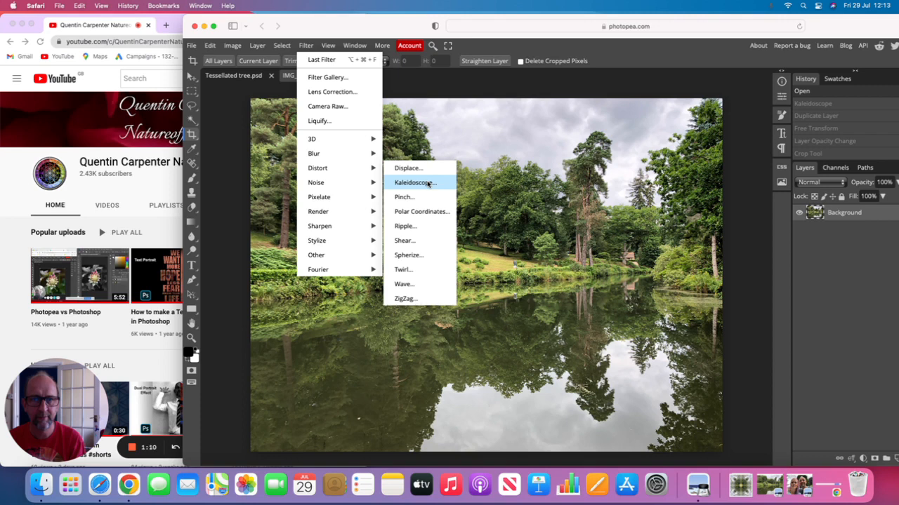
pyautogui.click(415, 183)
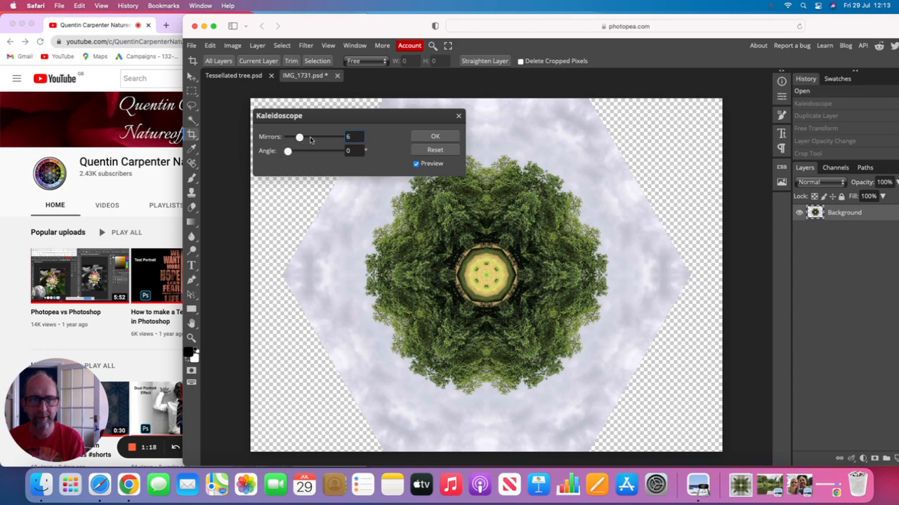
pyautogui.moveTo(299, 138); pyautogui.dragTo(312, 138)
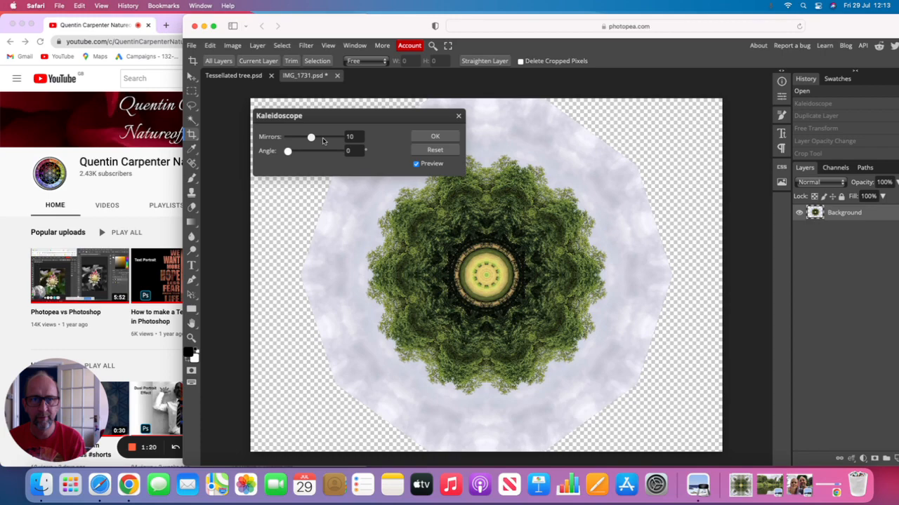
pyautogui.moveTo(311, 138); pyautogui.dragTo(323, 137)
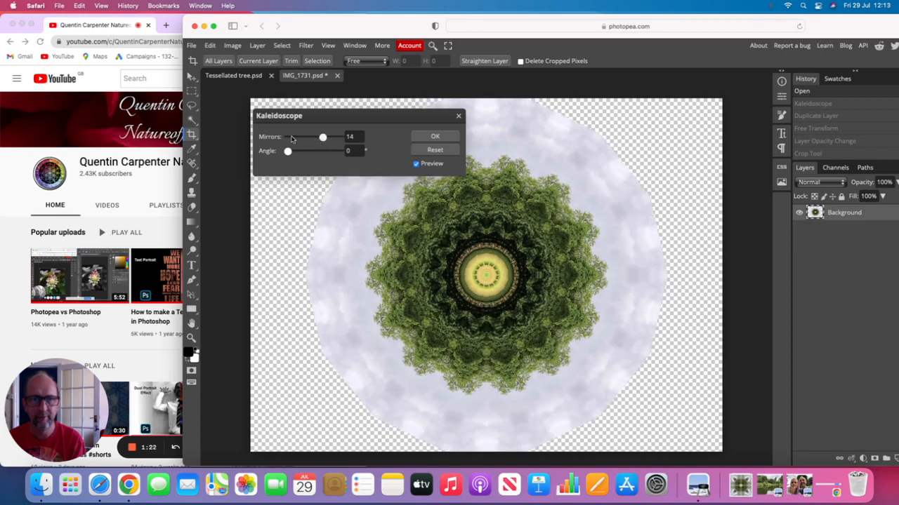
pyautogui.moveTo(323, 138); pyautogui.dragTo(314, 138)
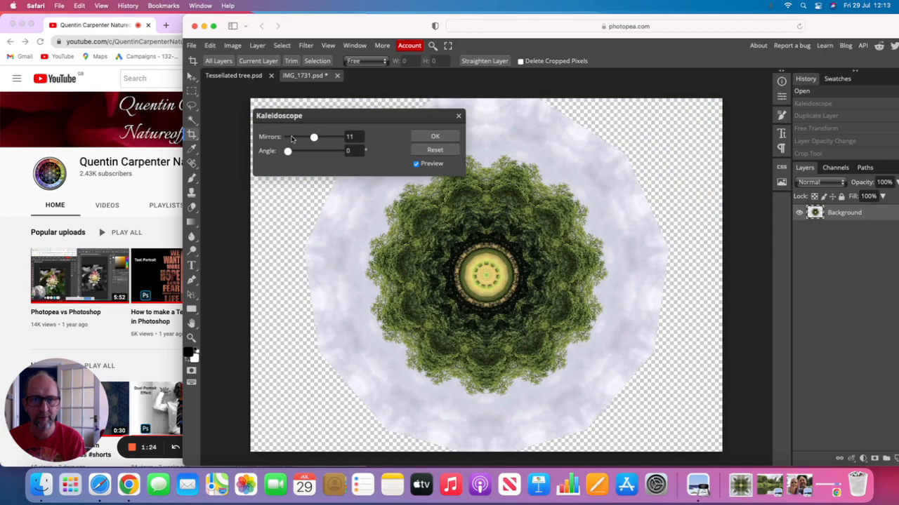
pyautogui.moveTo(314, 137); pyautogui.dragTo(286, 138)
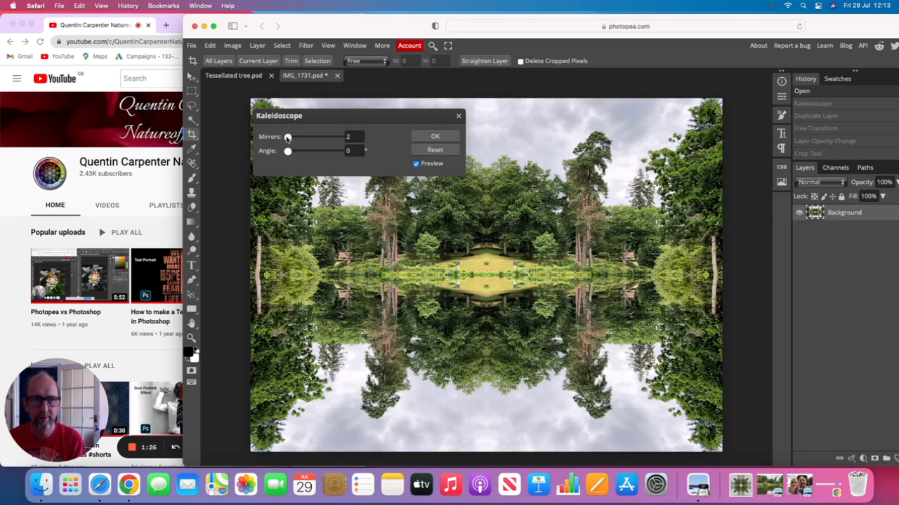
pyautogui.moveTo(286, 138); pyautogui.dragTo(315, 137)
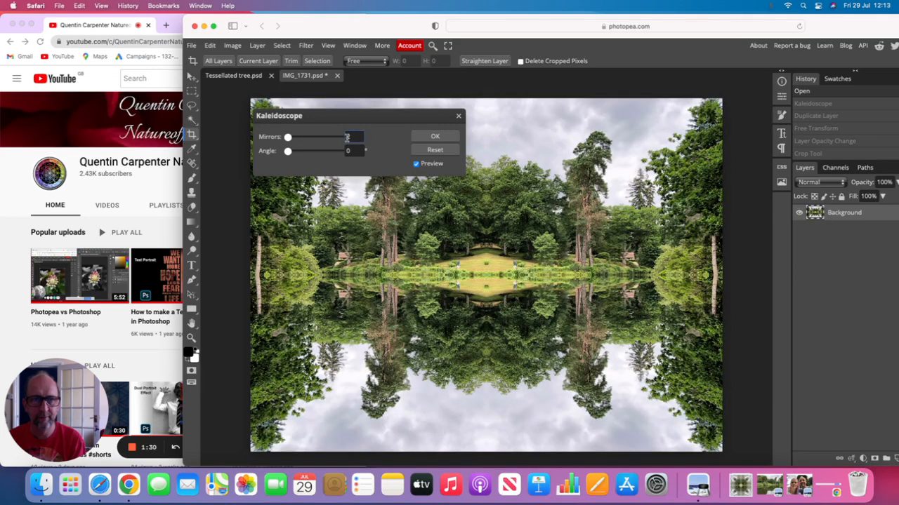
pyautogui.click(435, 135)
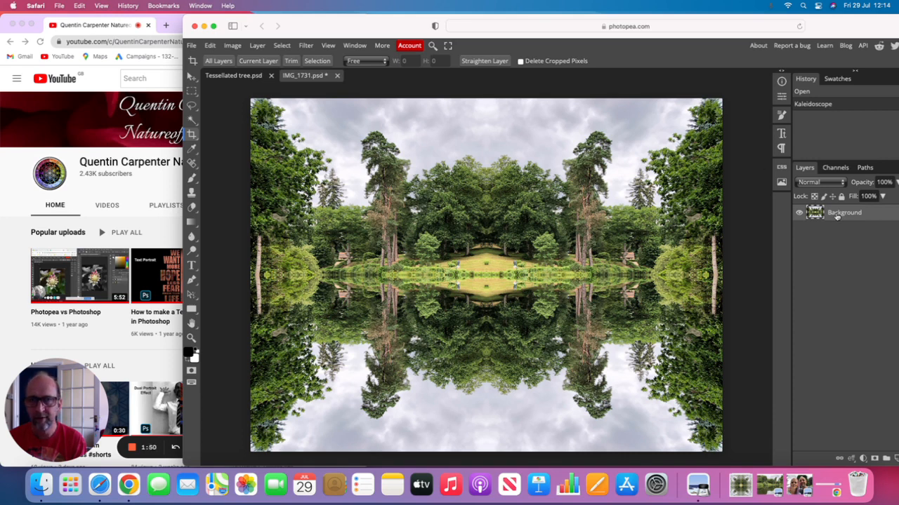
# Step: Duplicate the mirrored layer, lower it to 50% opacity and rotate it 90°
pyautogui.click(257, 45)
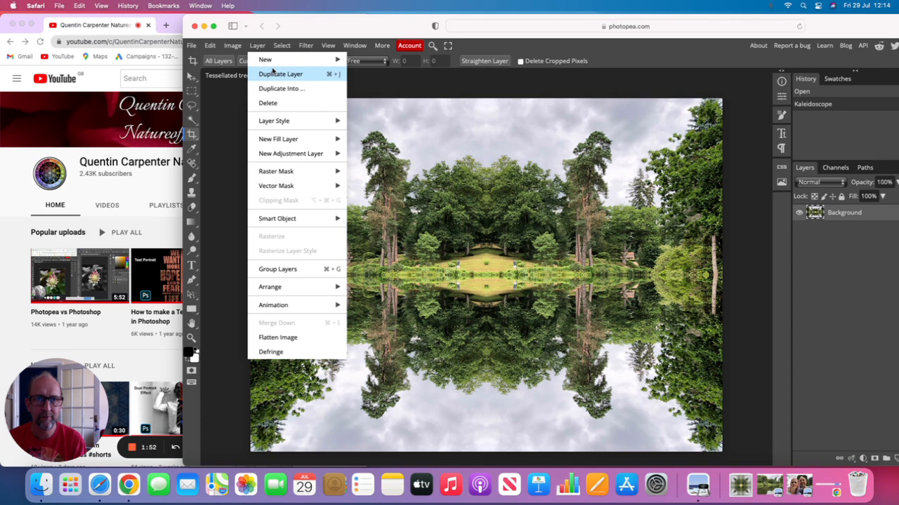
pyautogui.click(281, 73)
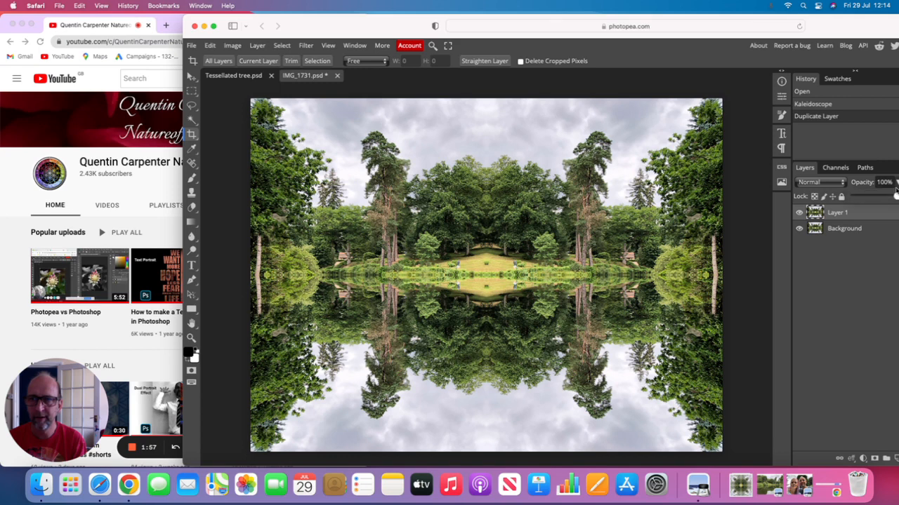
pyautogui.moveTo(891, 197); pyautogui.dragTo(876, 197)
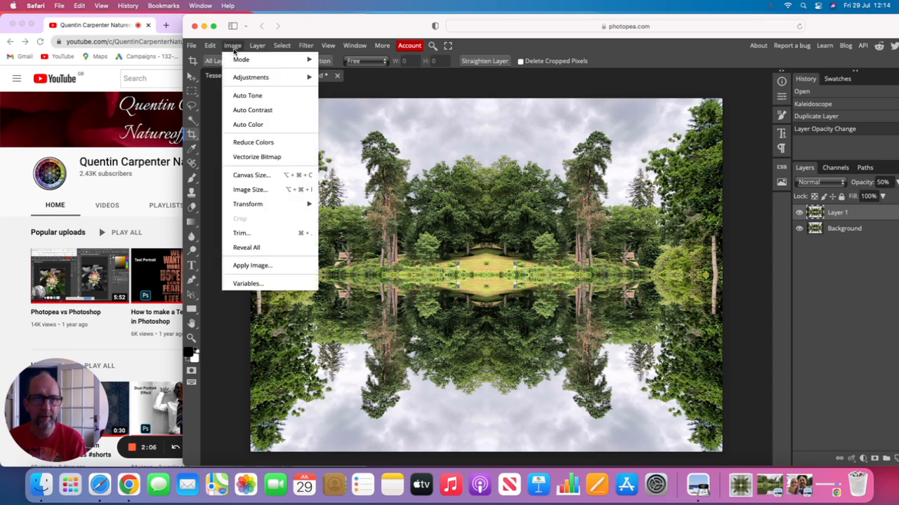
pyautogui.click(211, 45)
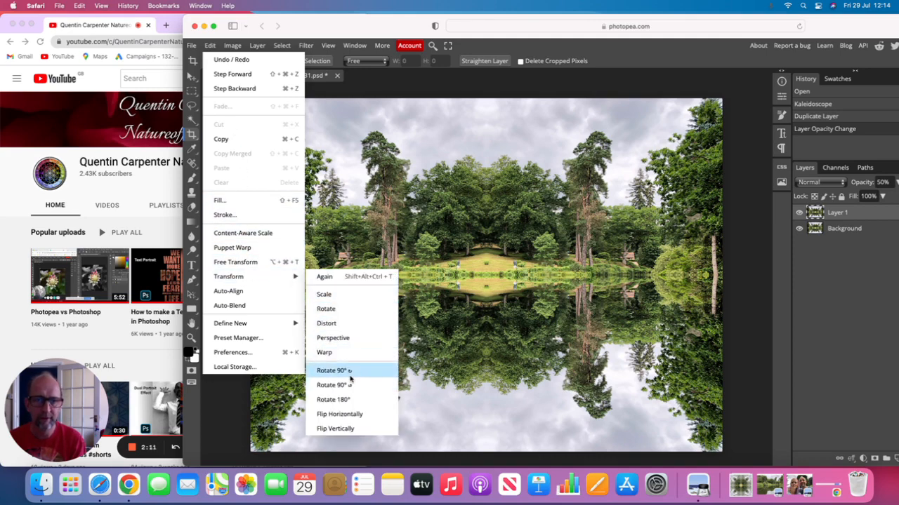
pyautogui.click(334, 371)
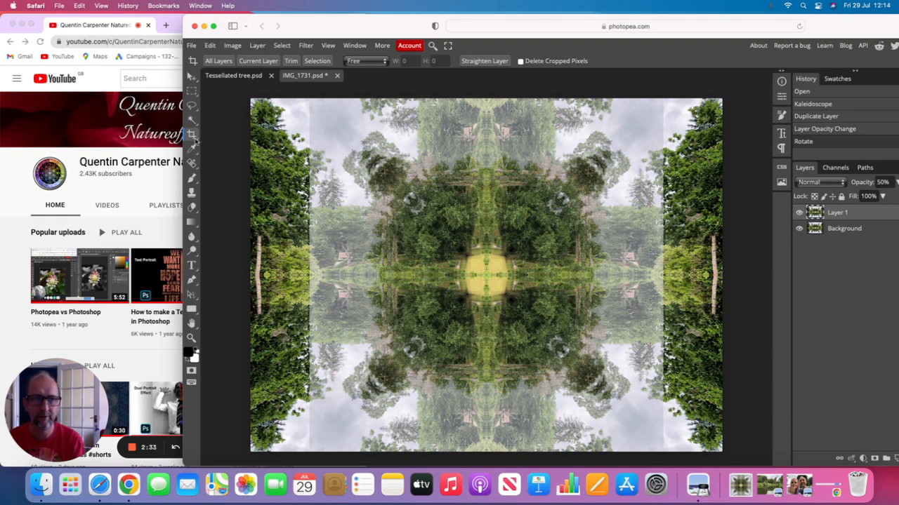
# Step: Crop the layered tessellation to a square with the Crop tool
pyautogui.click(191, 135)
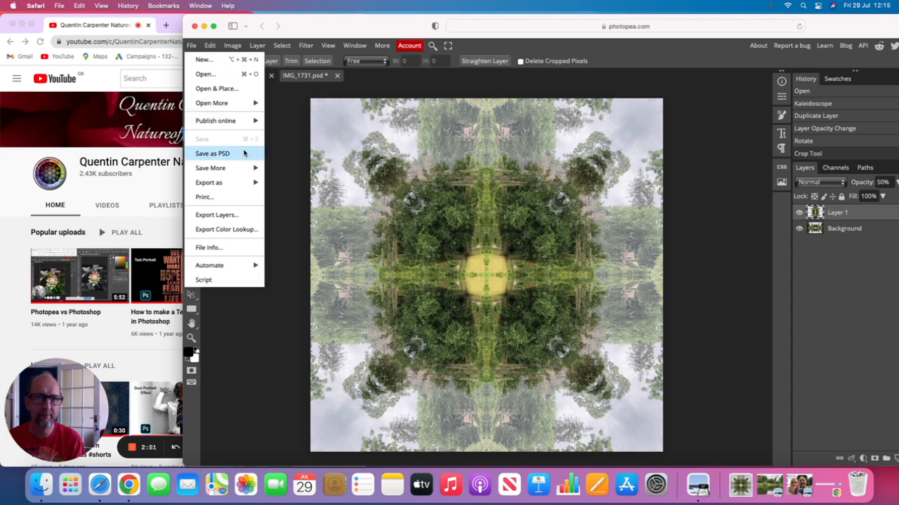
# Step: Save the finished tessellation as a PSD file
pyautogui.click(212, 154)
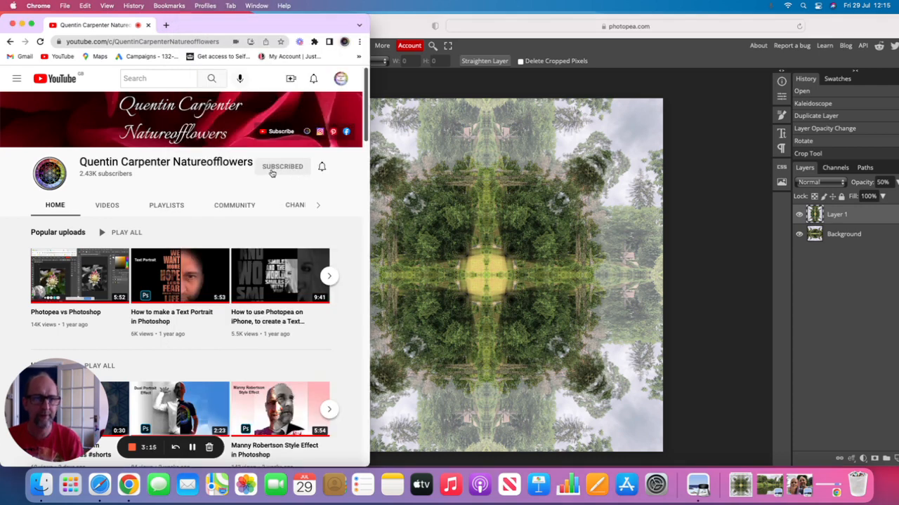
pyautogui.moveTo(186, 185)
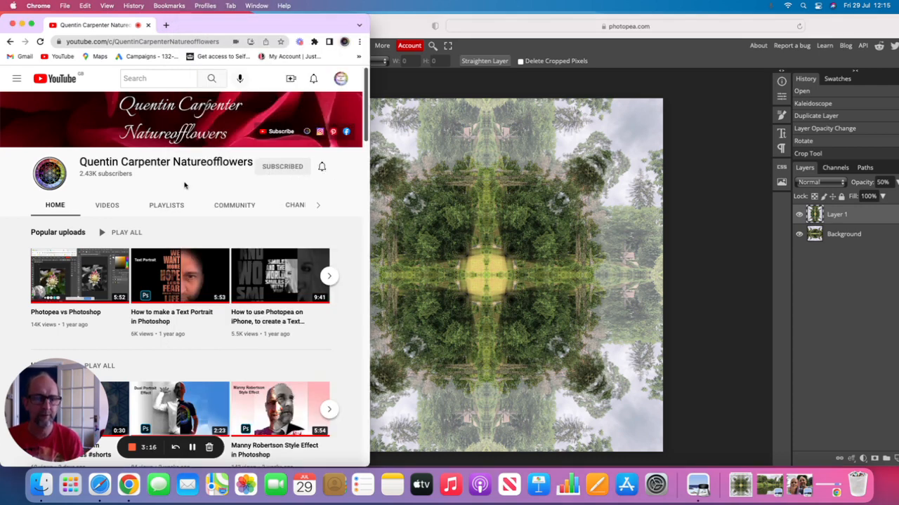